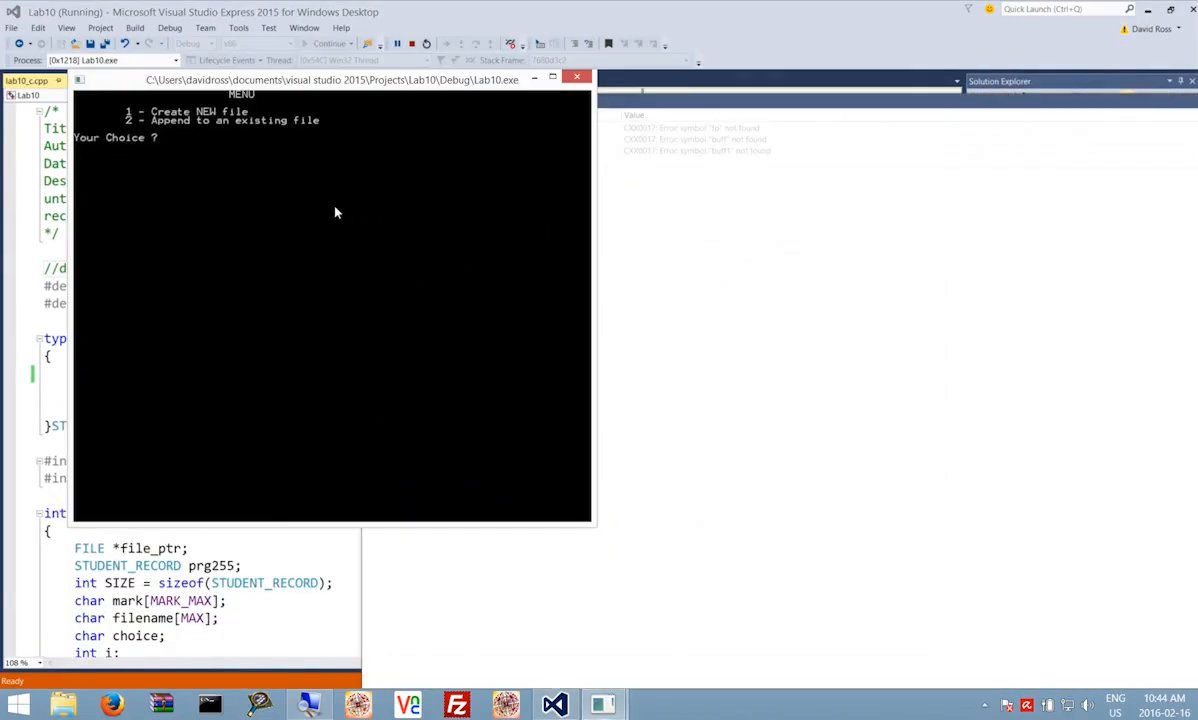
mouse_move(102, 167)
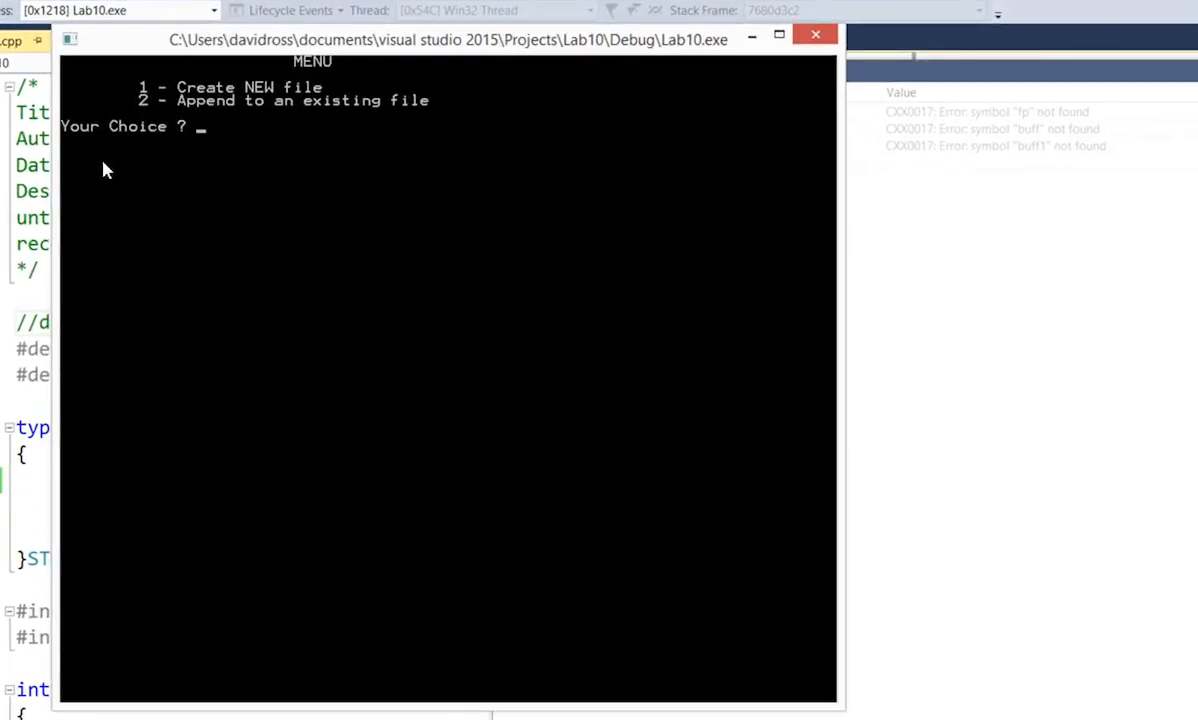
Choose option 1, Create NEW file, in Lab10 and begin typing the filename
text(1)
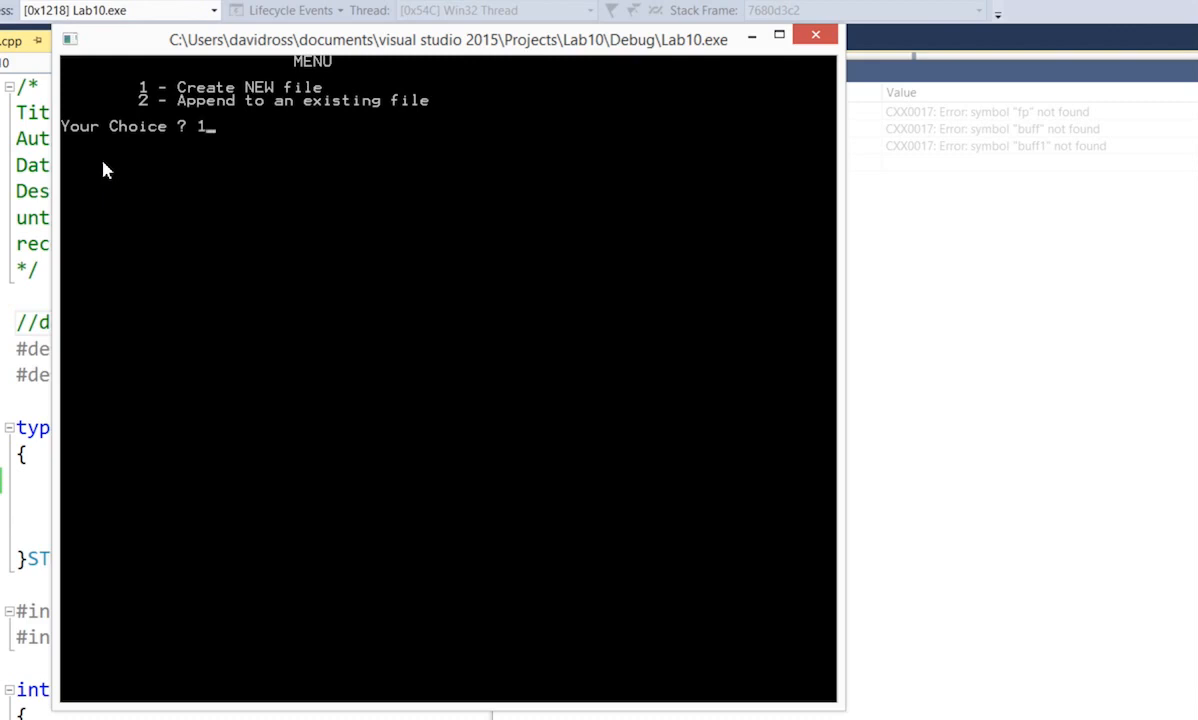
key(enter)
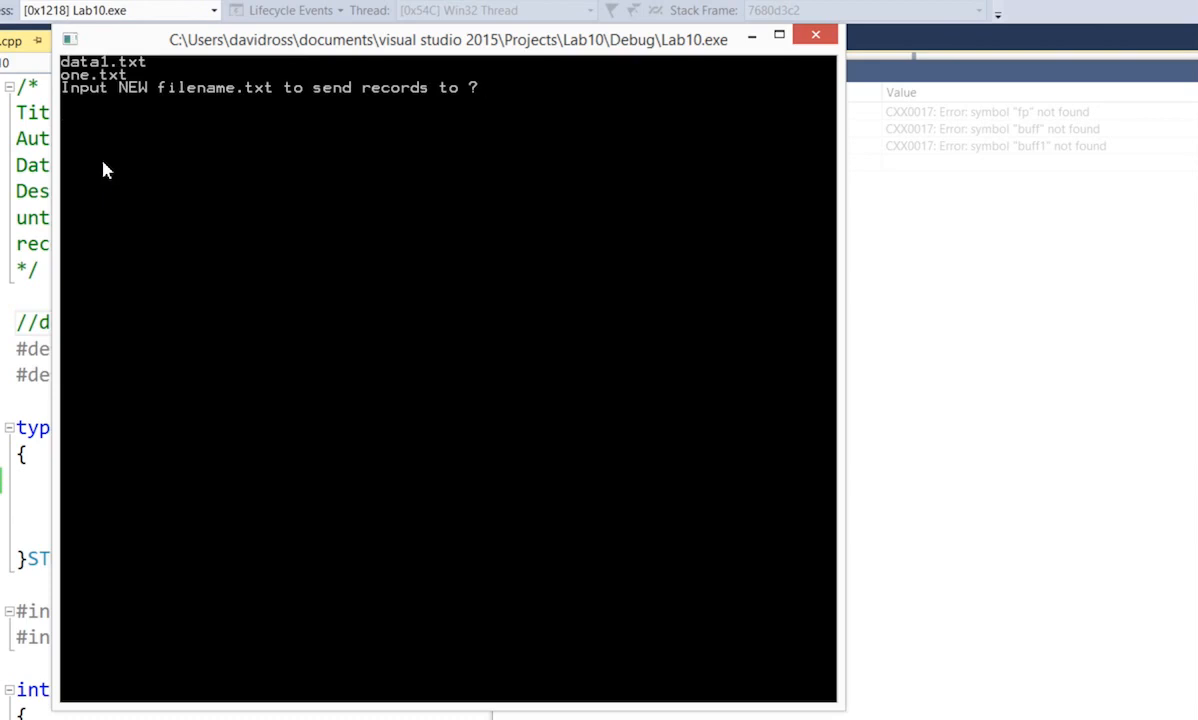
text(data)
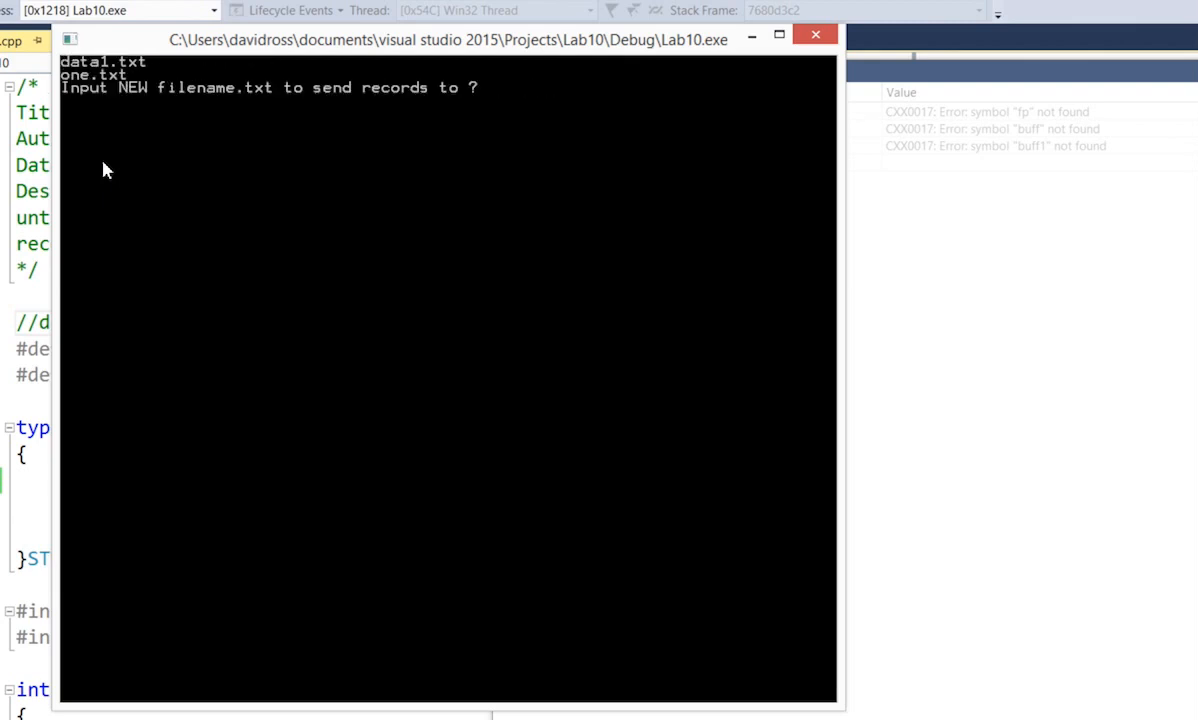
Save record ross, dave, mark 100 to prg255.txt, then quit with 1
text(prg25)
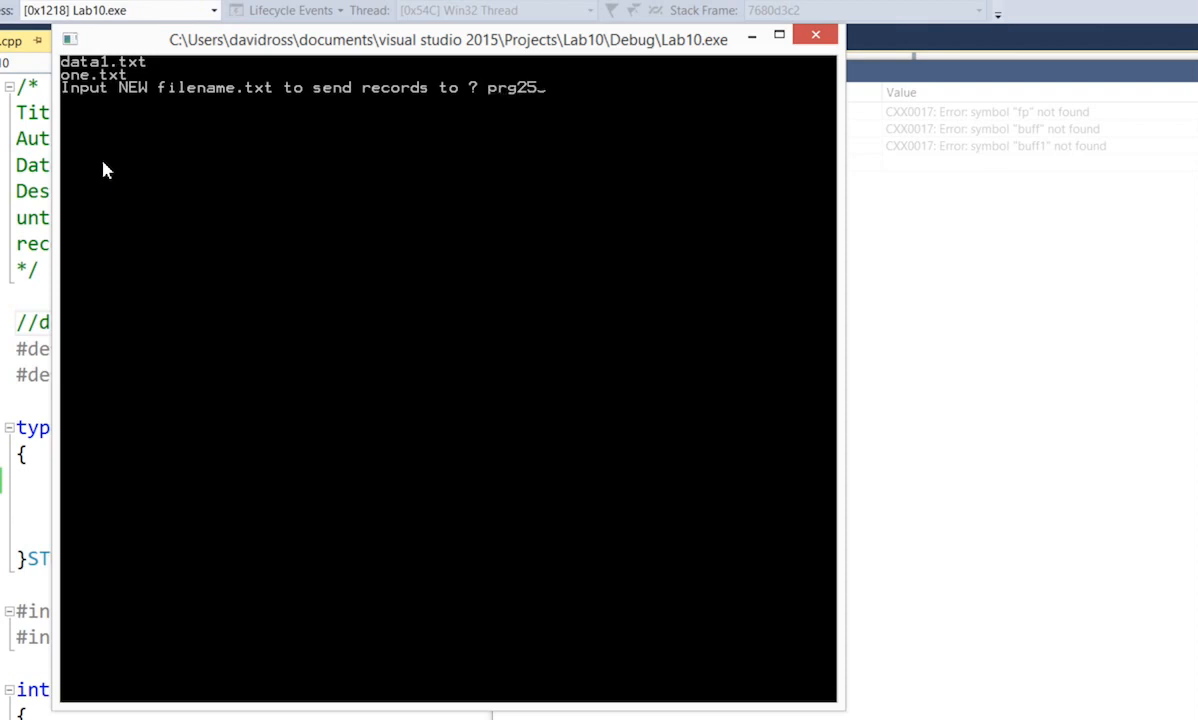
text(5.tx)
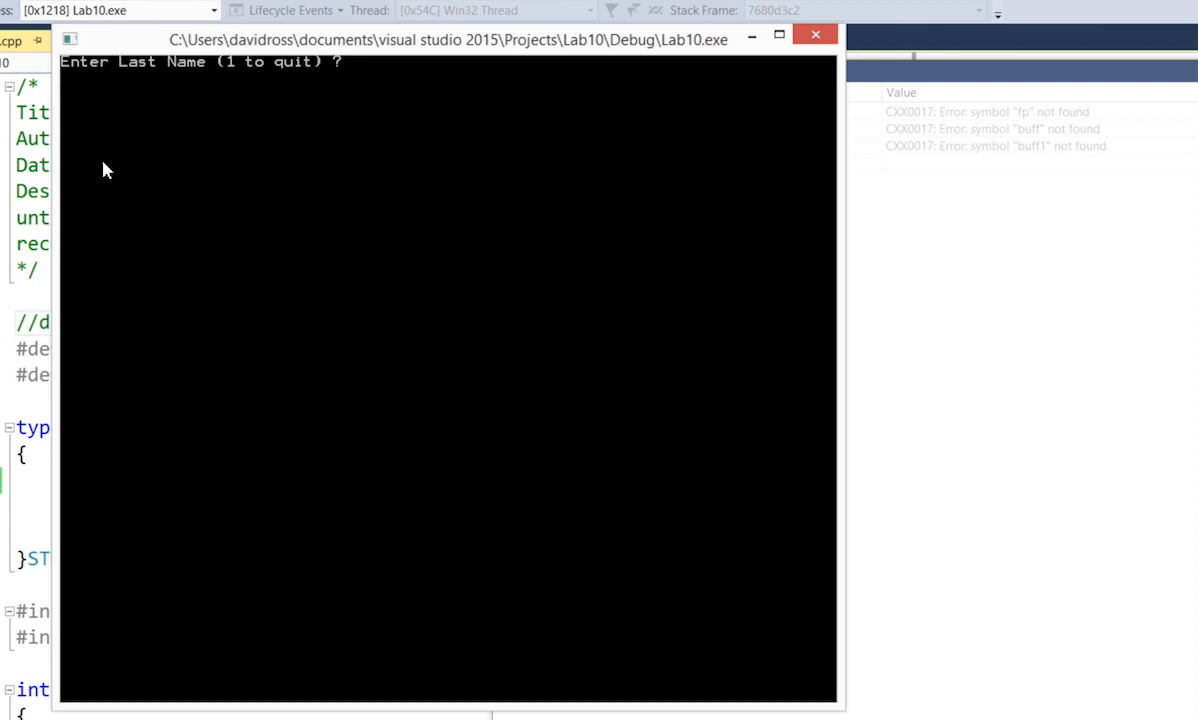
text(ross)
text(dave)
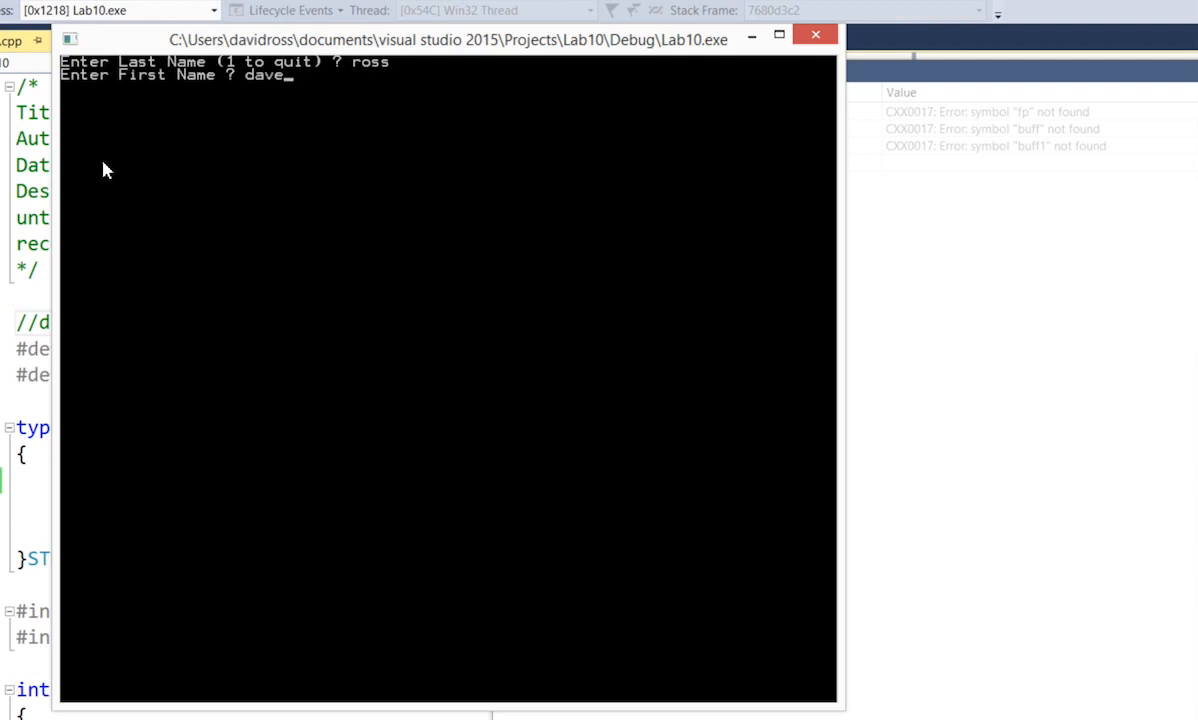
text(100)
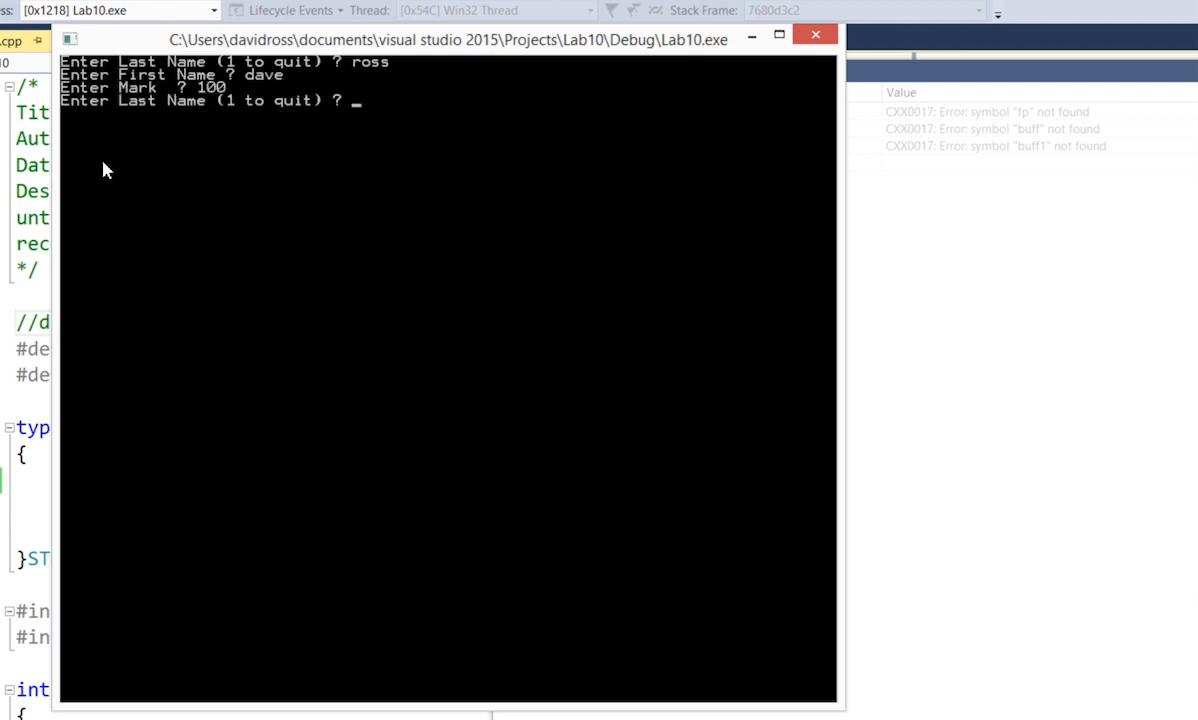
text(1)
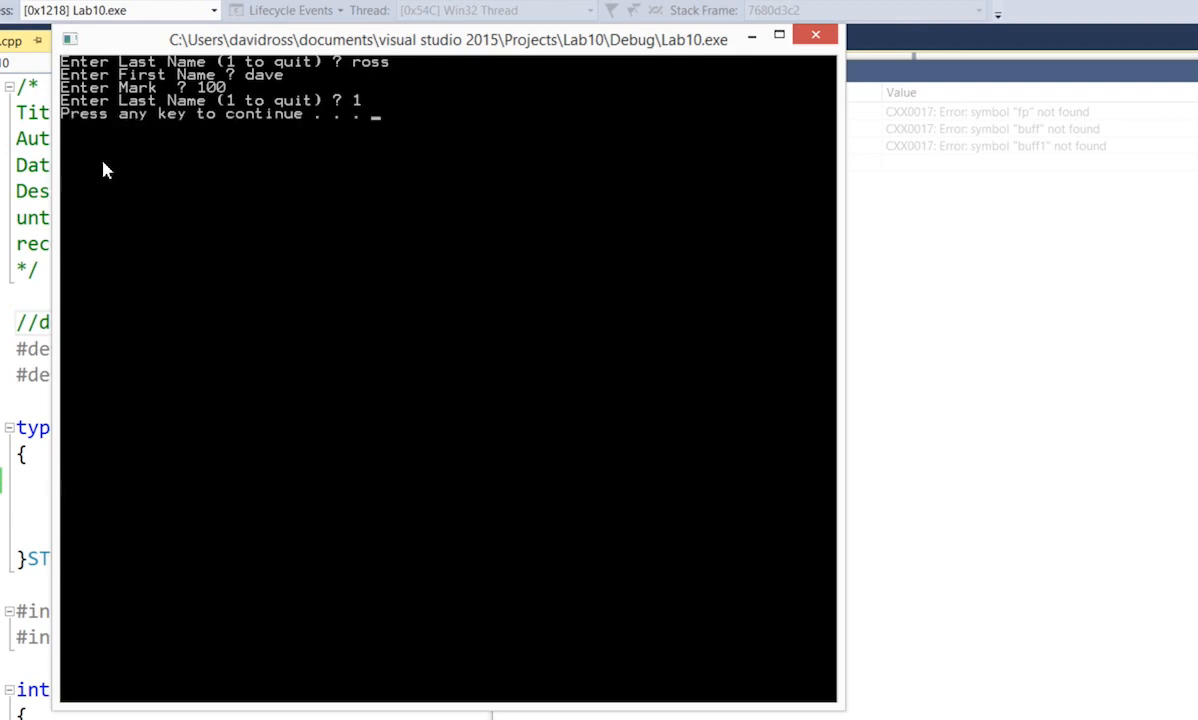
key(enter)
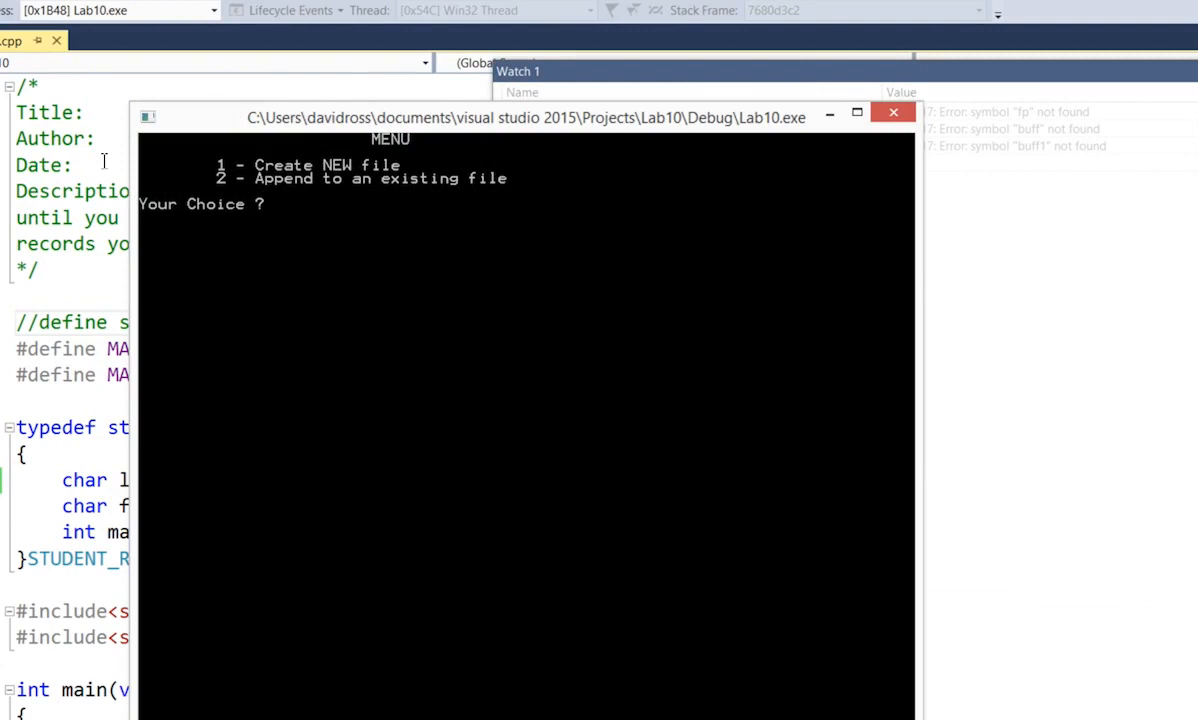
Choose option 2, Append, and enter prg255.txt as the filename
text(2)
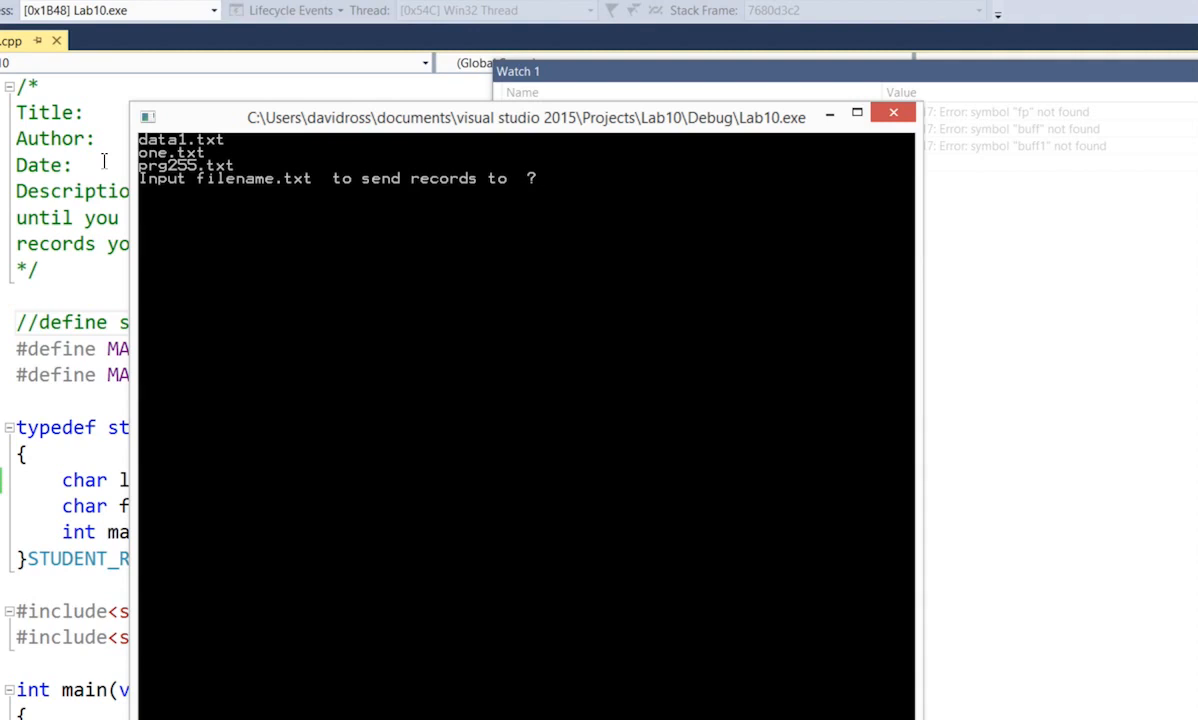
text(prg255.txt)
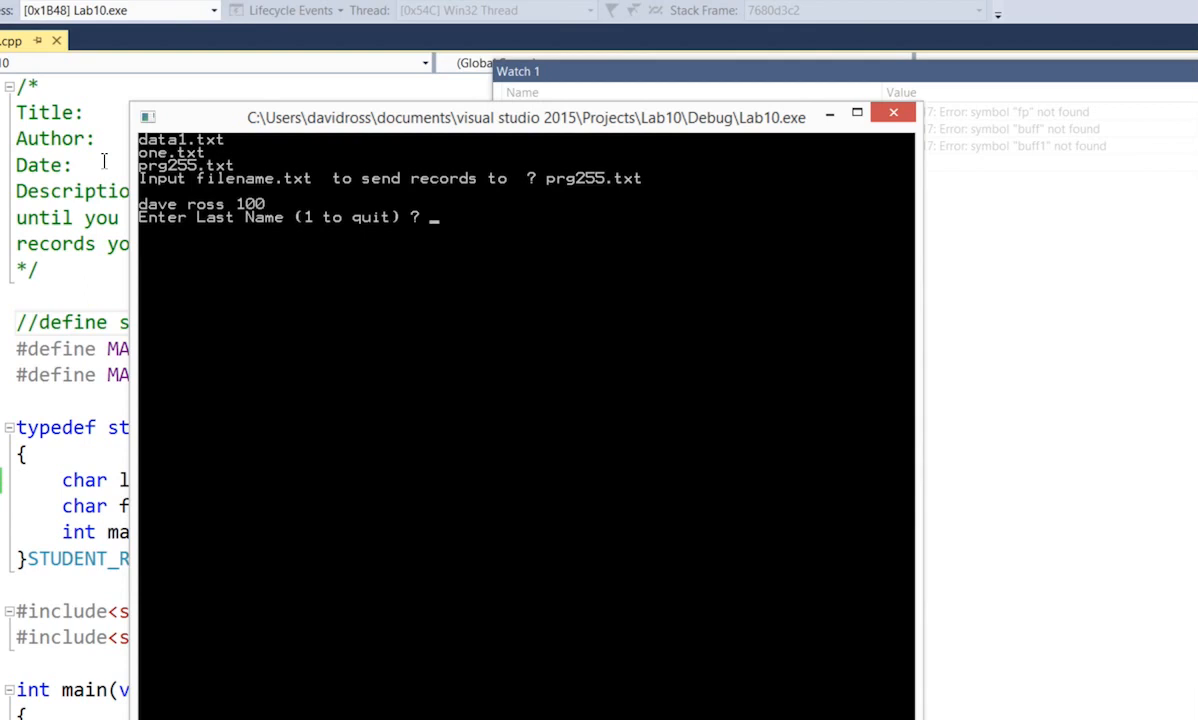
Append records sally green 78 and bill brown 98, then quit with 1
text(green)
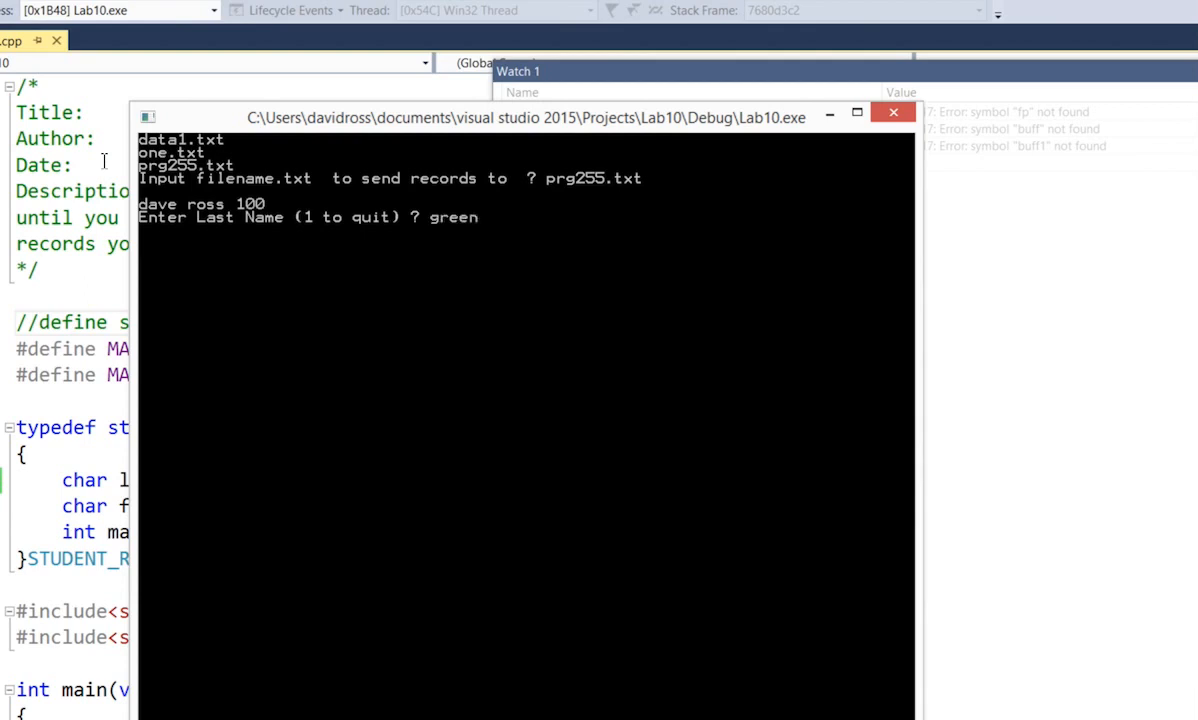
text(sally)
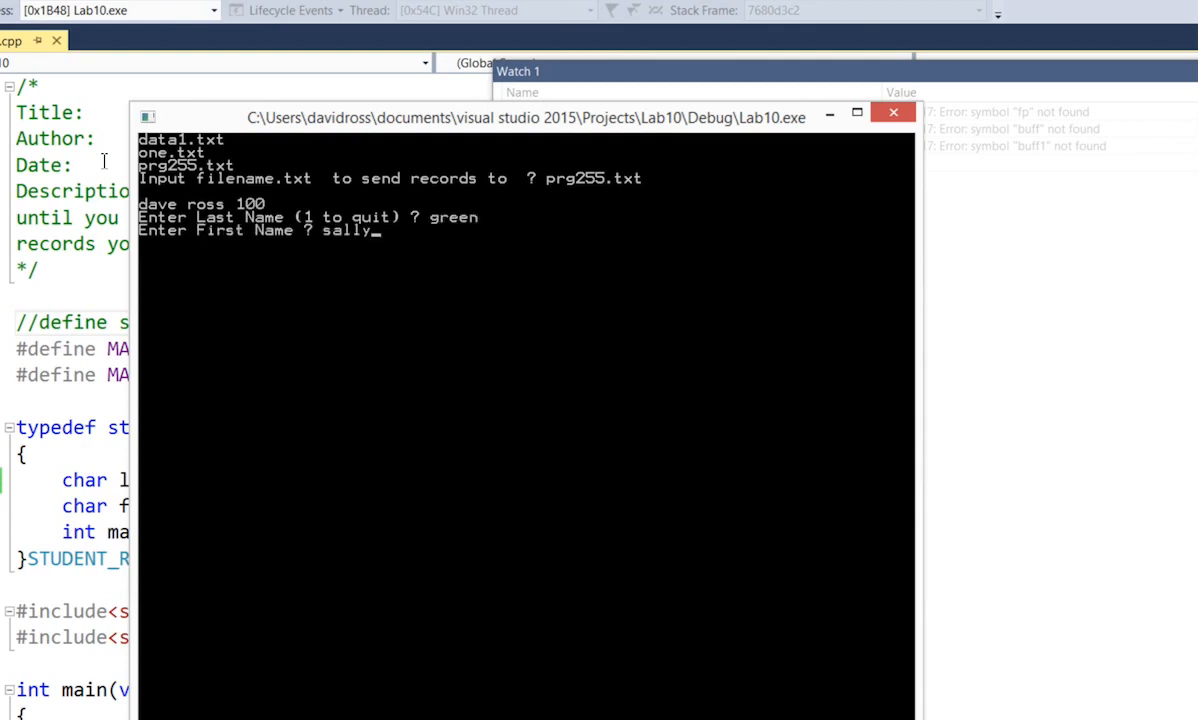
text(78)
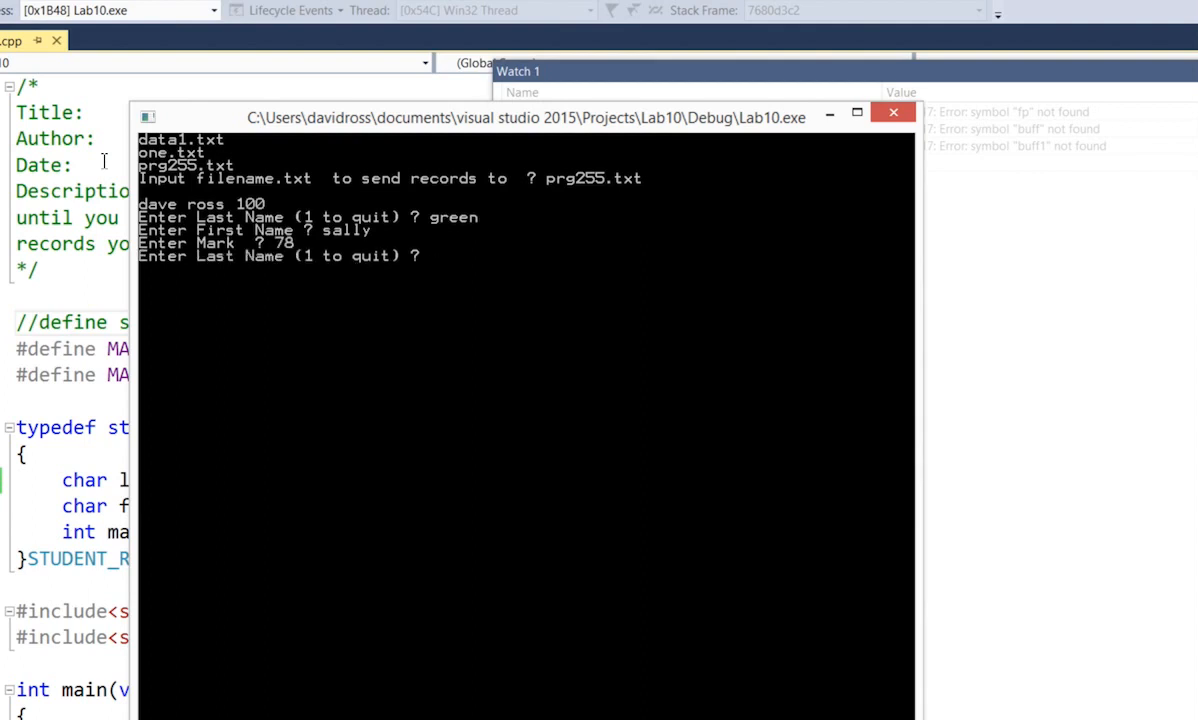
text(brown)
text(bill)
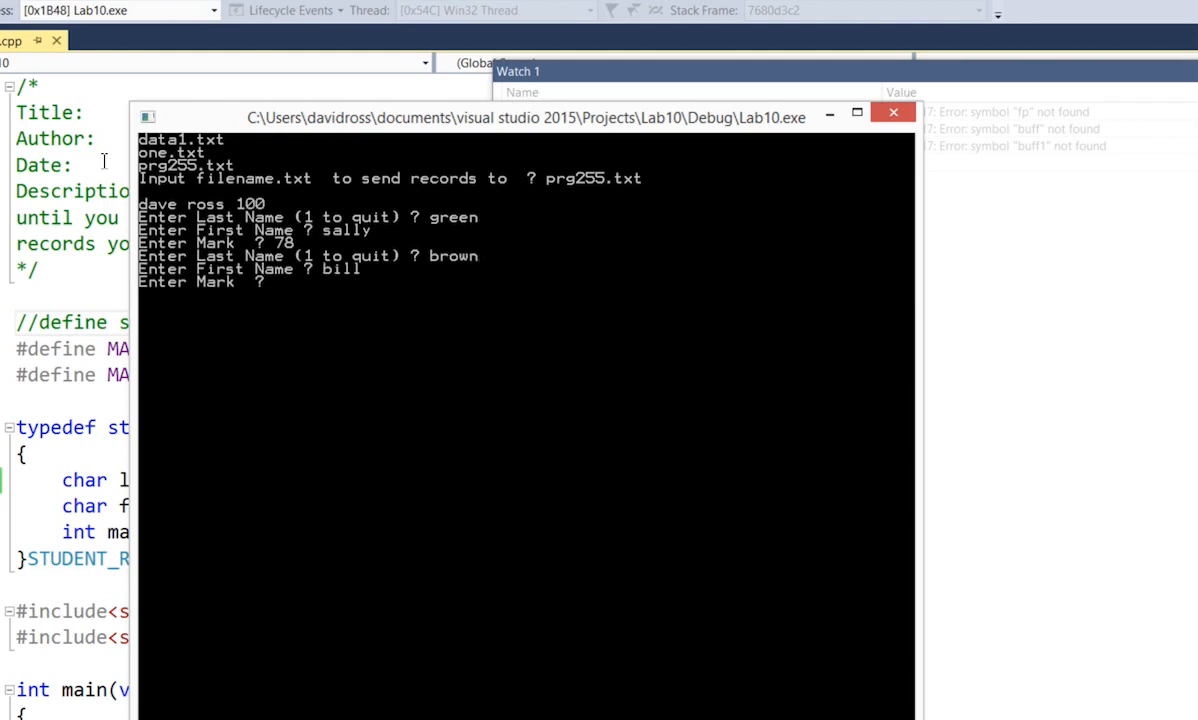
text(9)
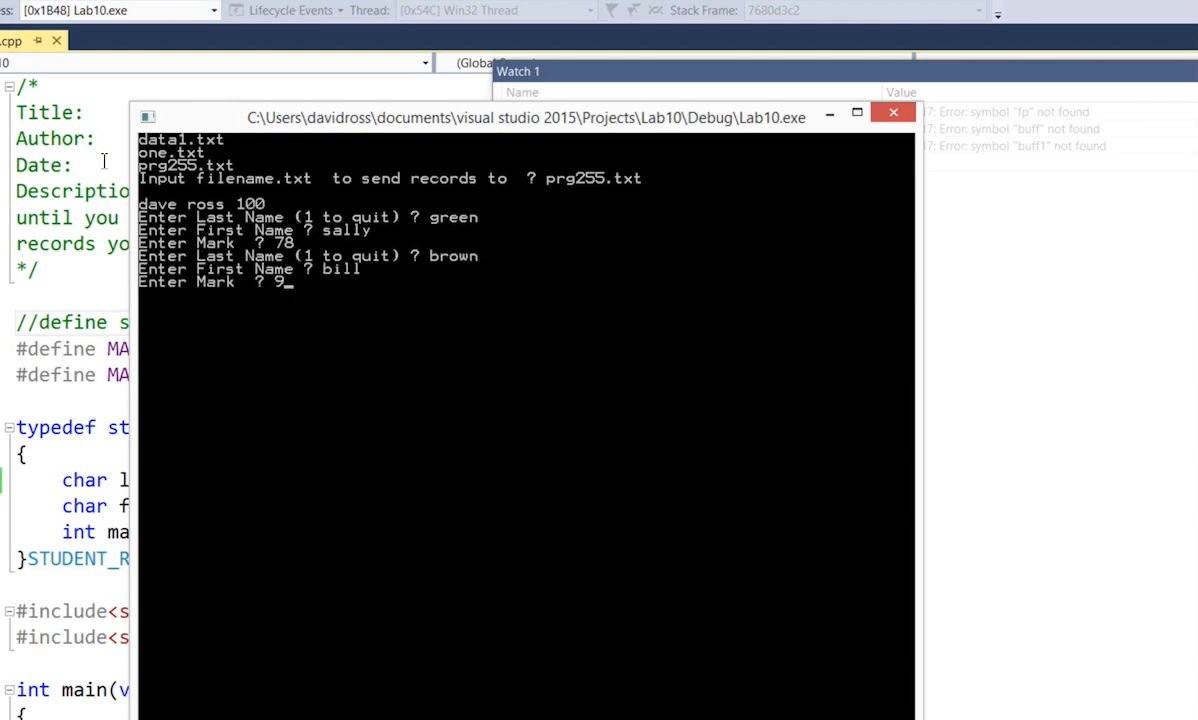
text(98)
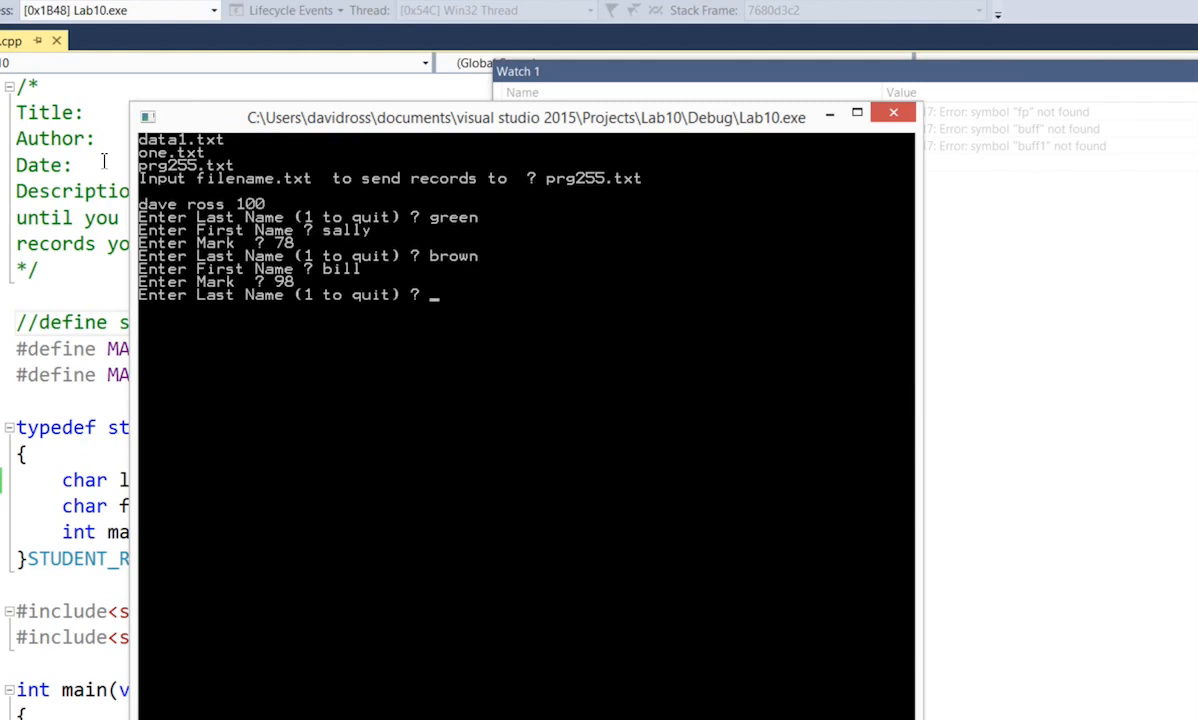
text(1)
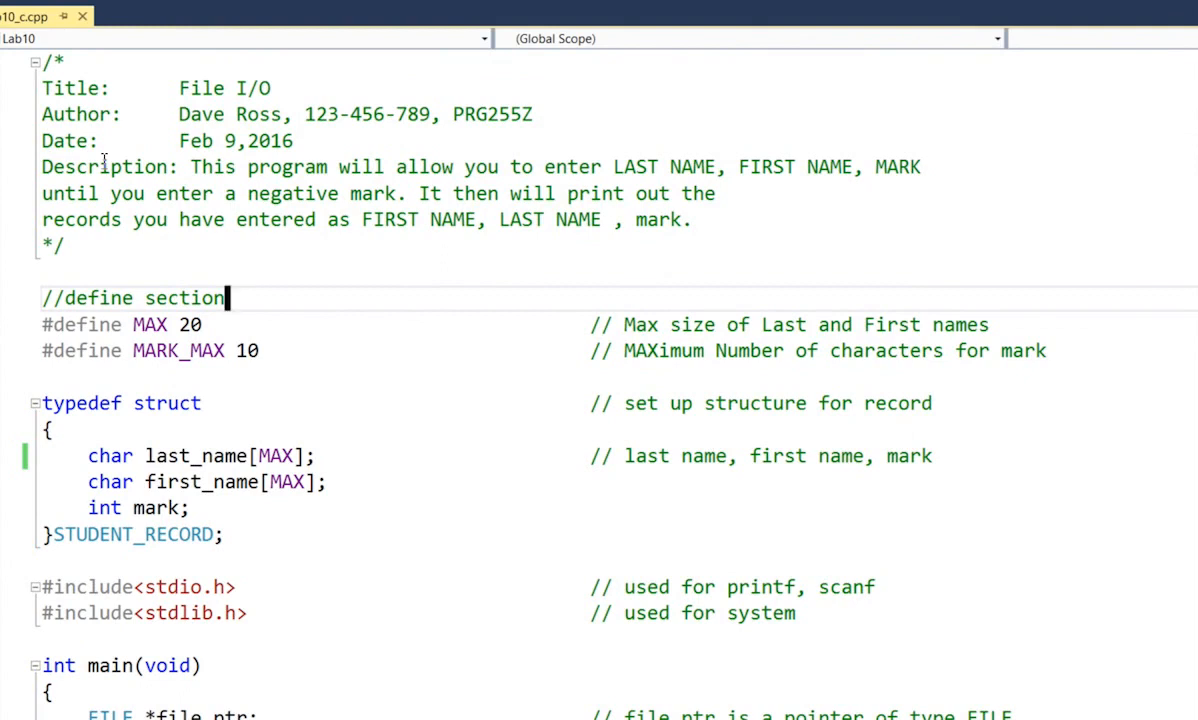
scroll(down, 3)
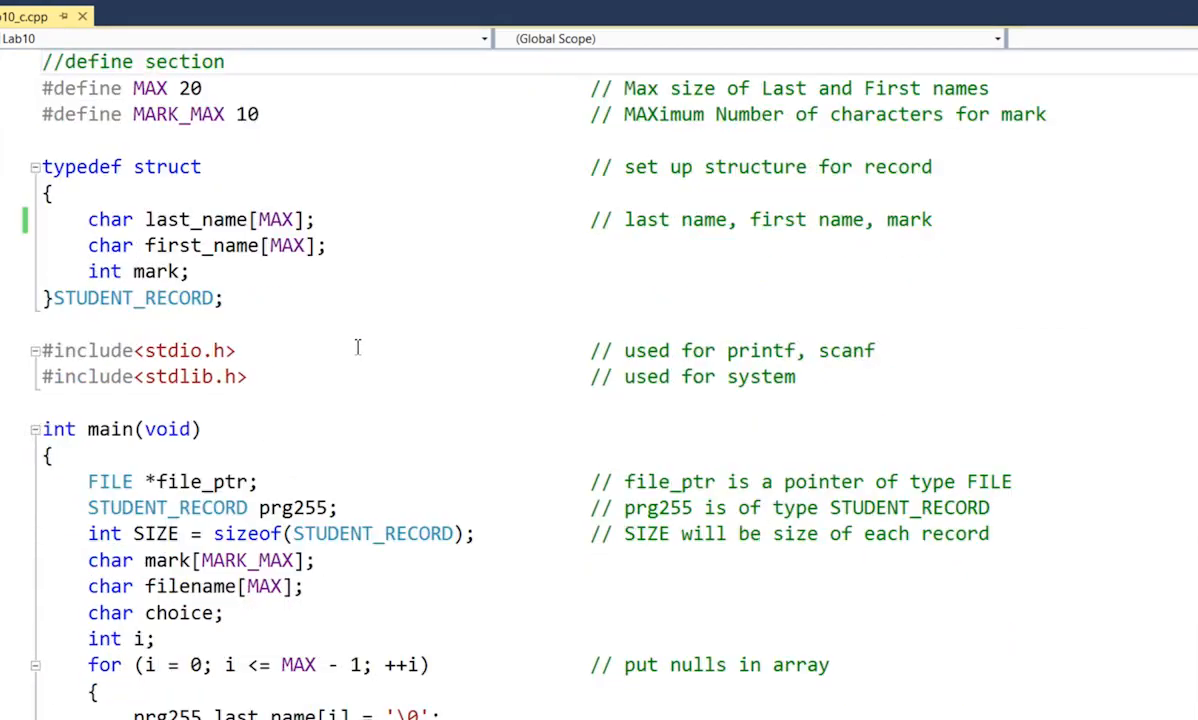
scroll(down, 3)
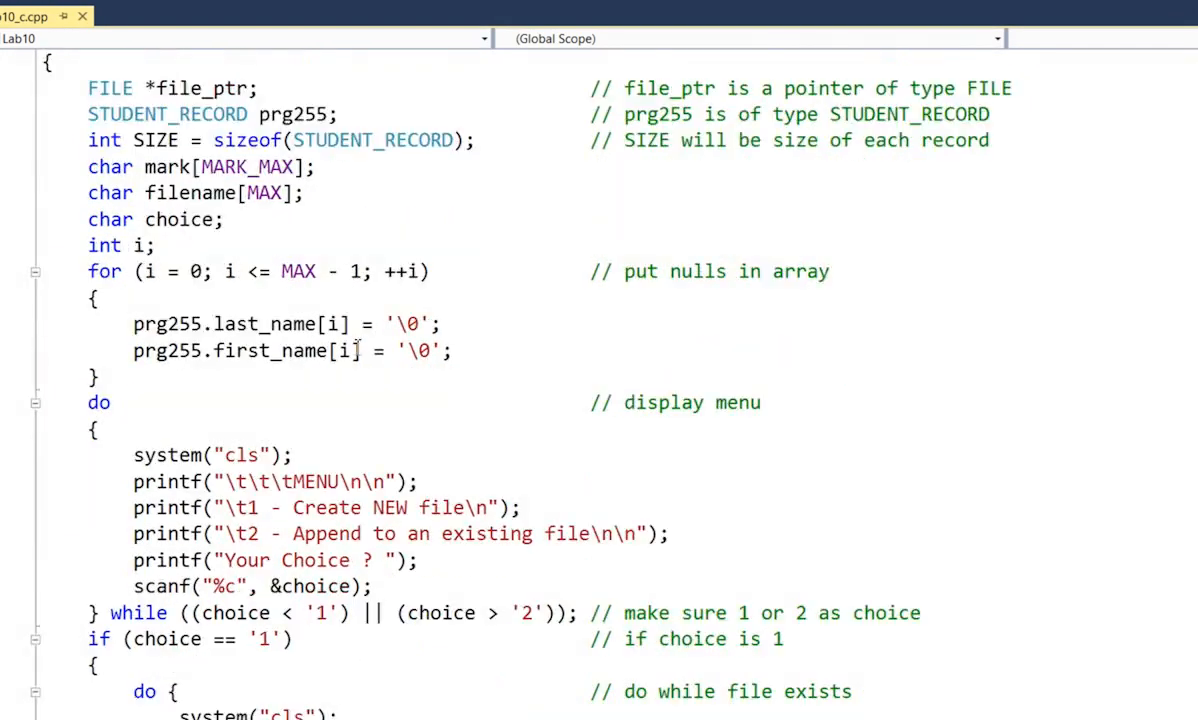
scroll(down, 3)
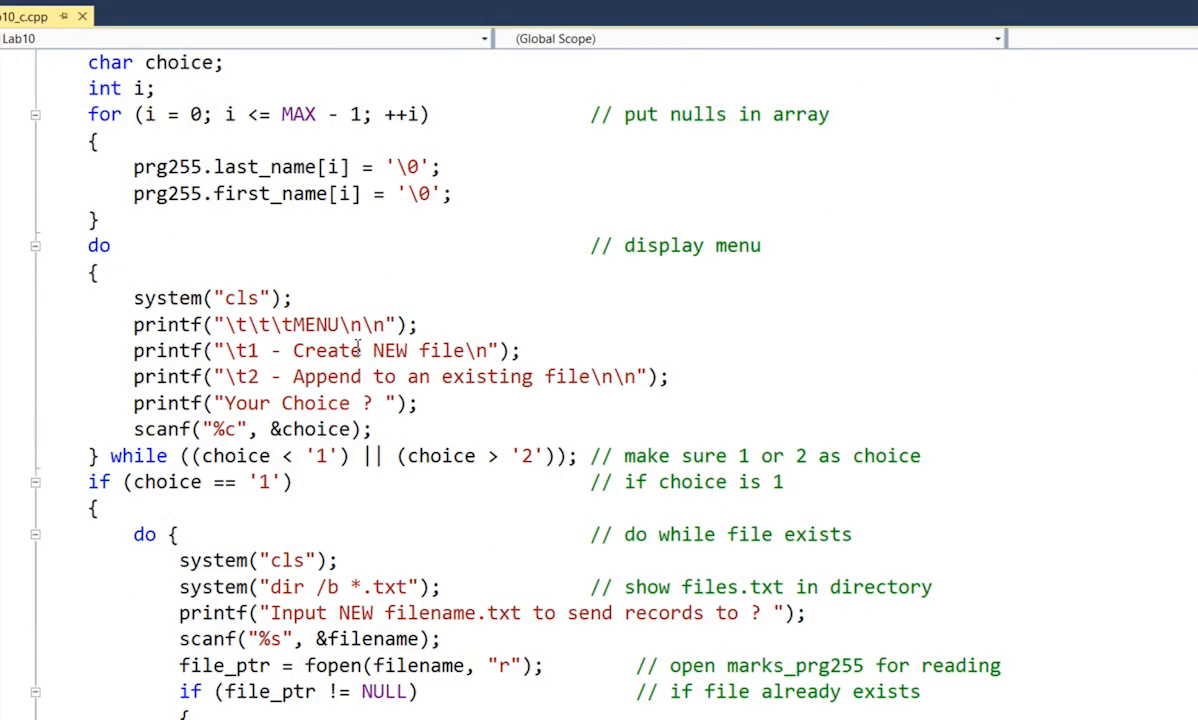
scroll(down, 3)
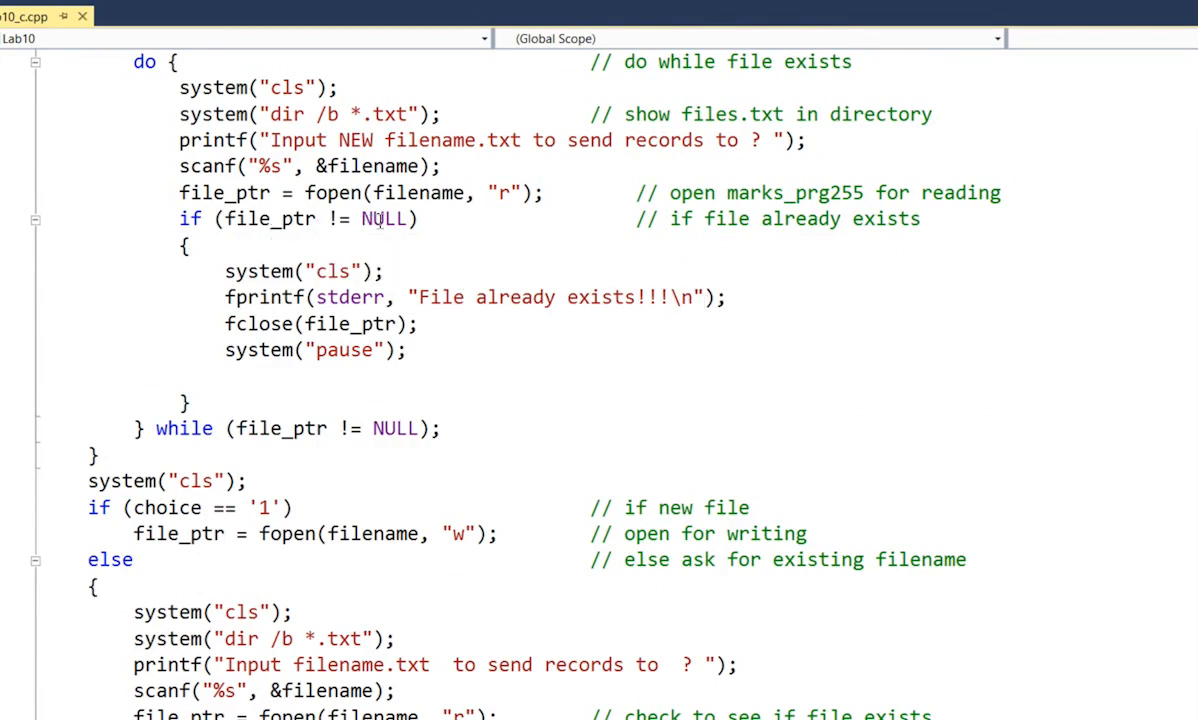
mouse_move(383, 218)
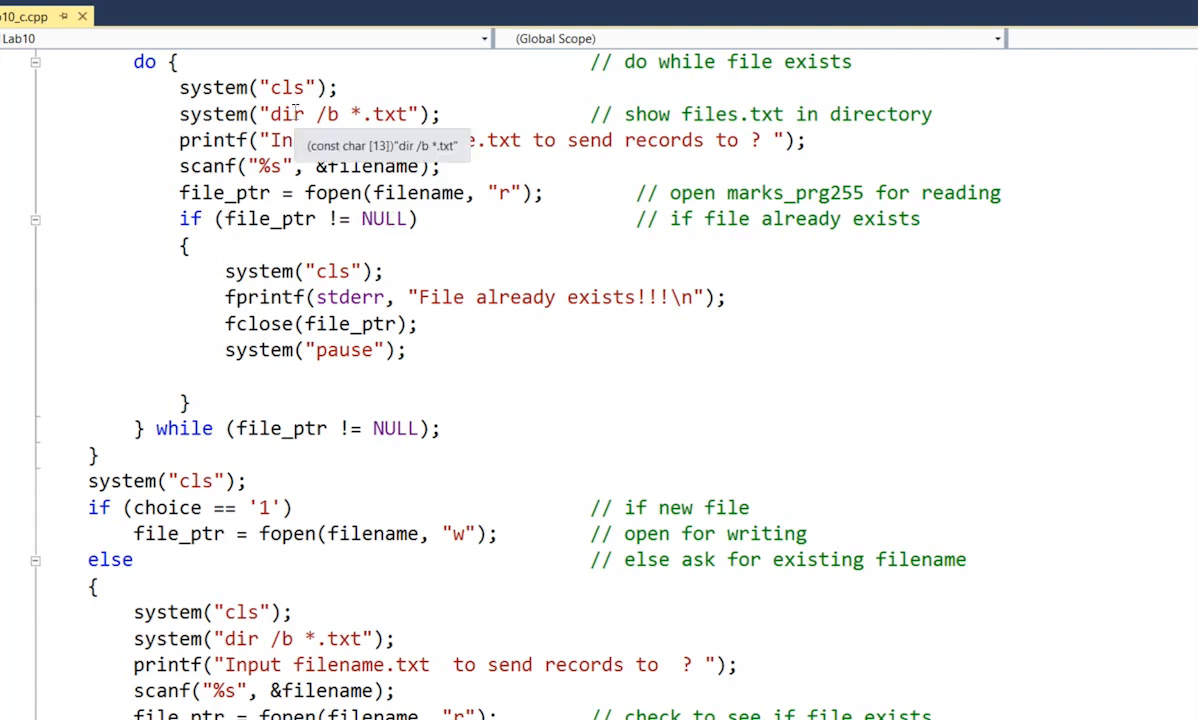
mouse_move(337, 113)
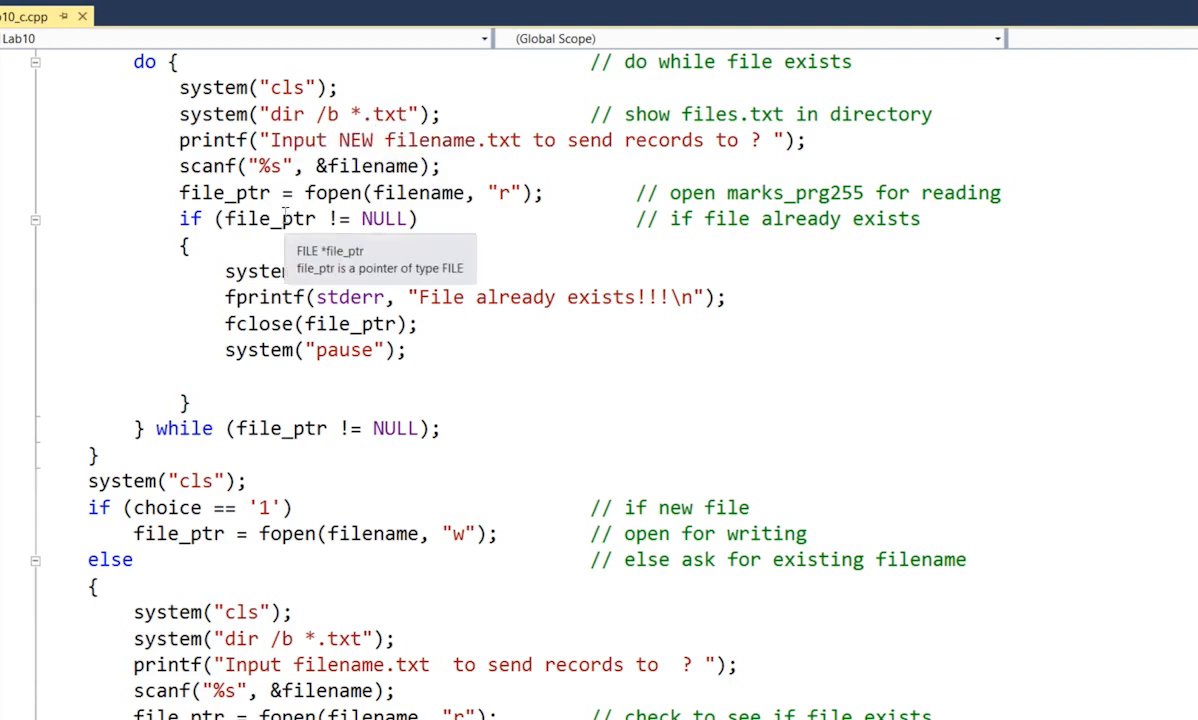
mouse_move(410, 192)
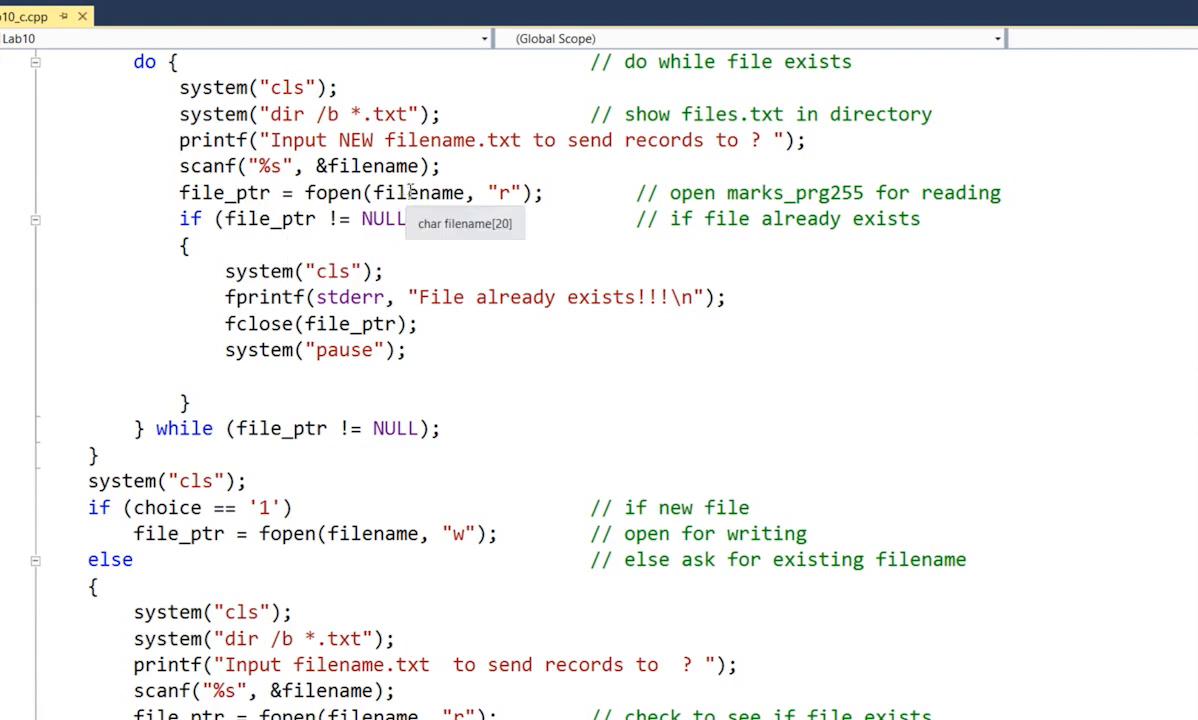
mouse_move(505, 192)
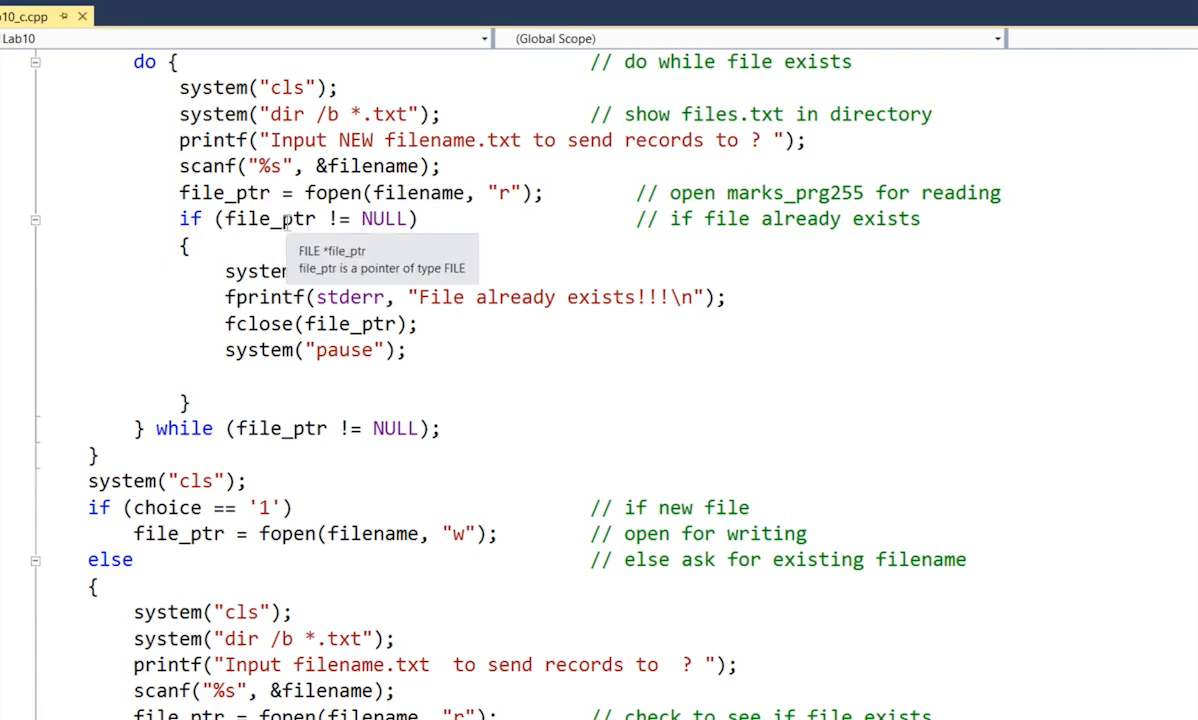
mouse_move(390, 219)
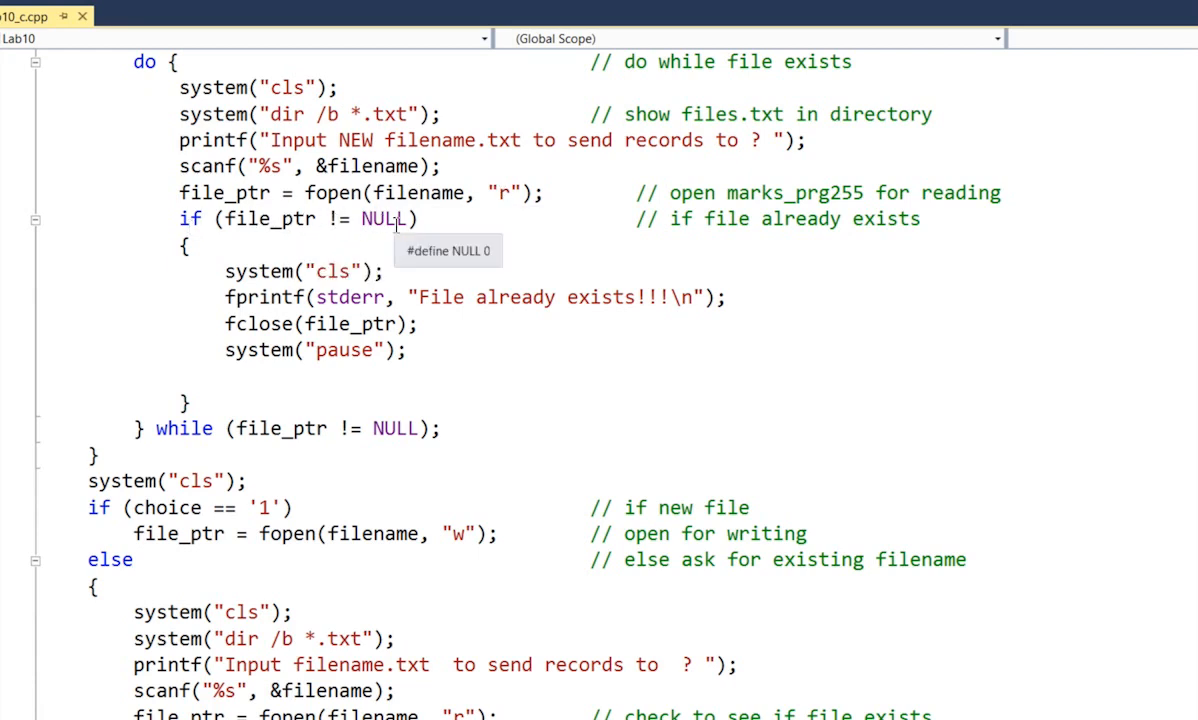
mouse_move(478, 305)
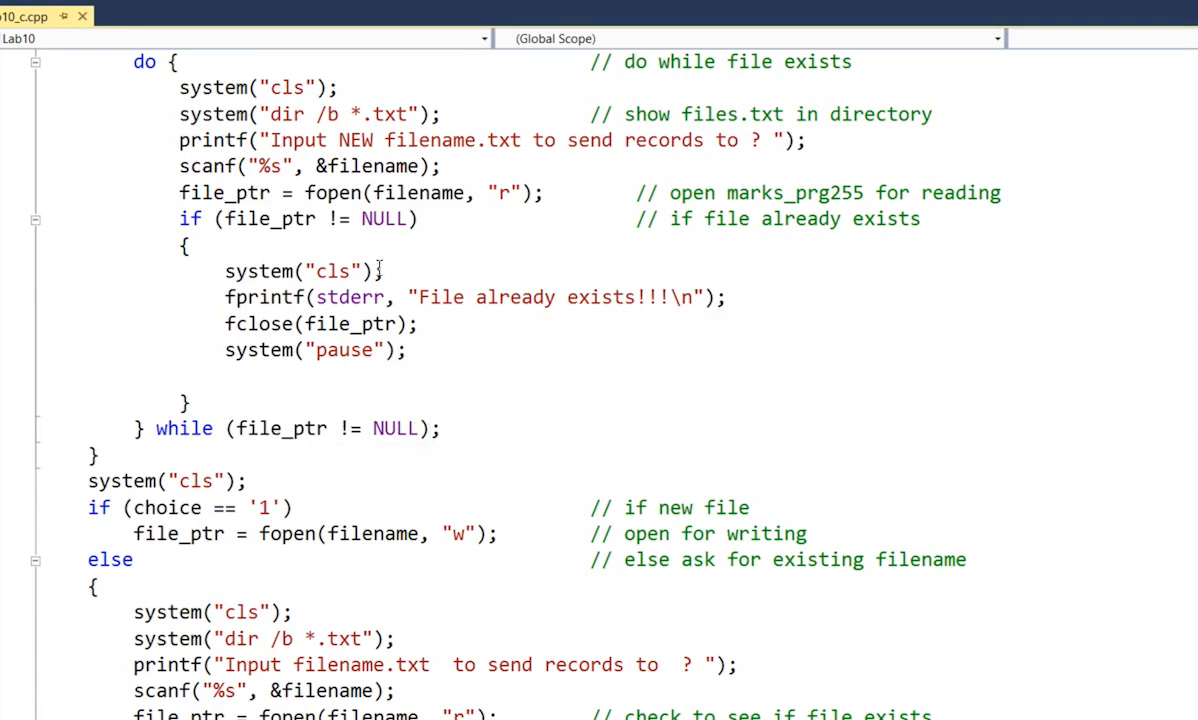
mouse_move(591, 380)
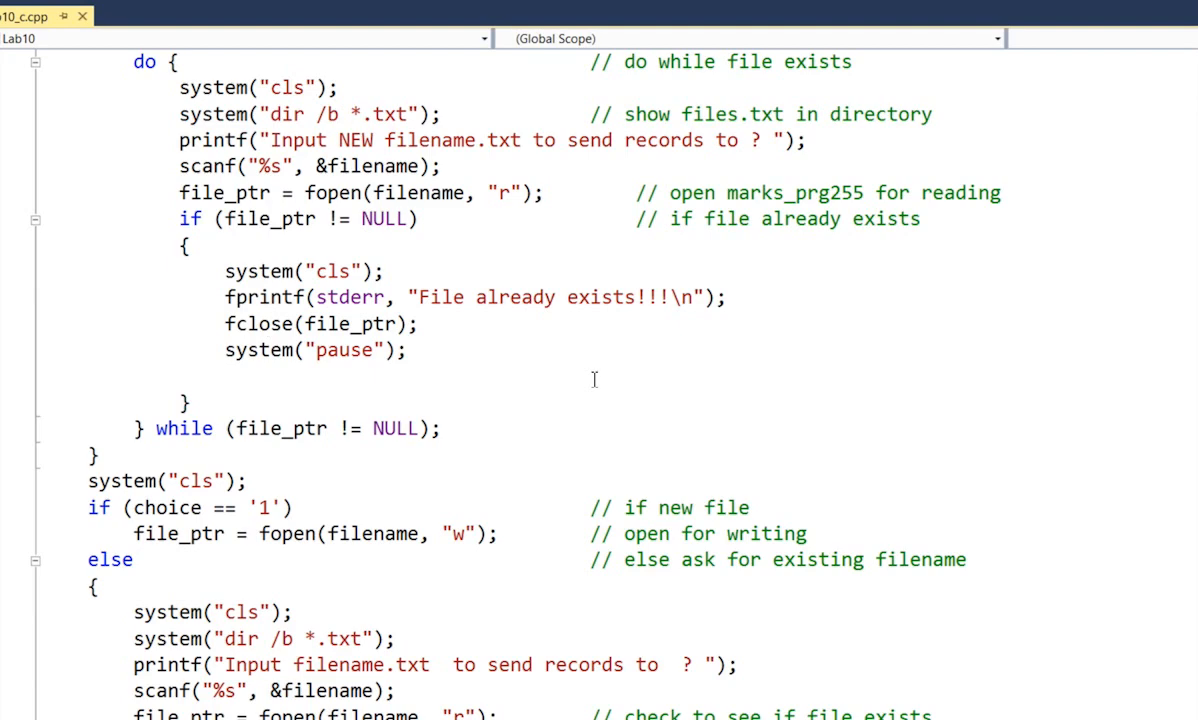
mouse_move(591, 377)
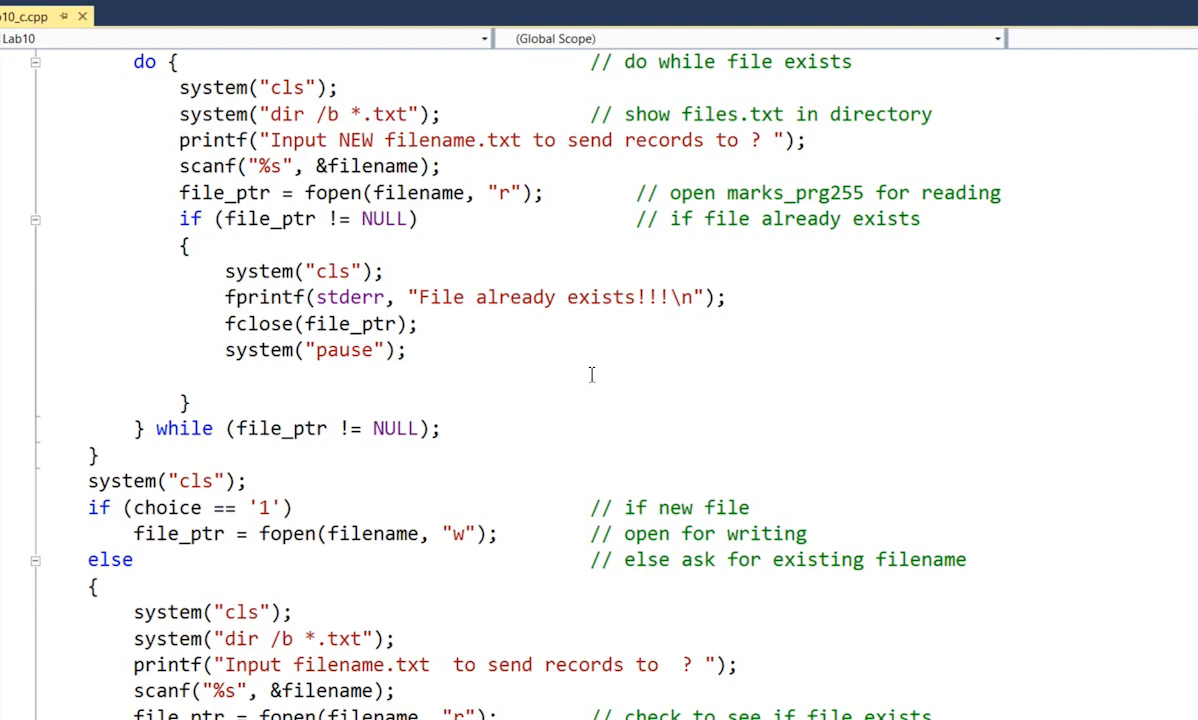
scroll(down, 3)
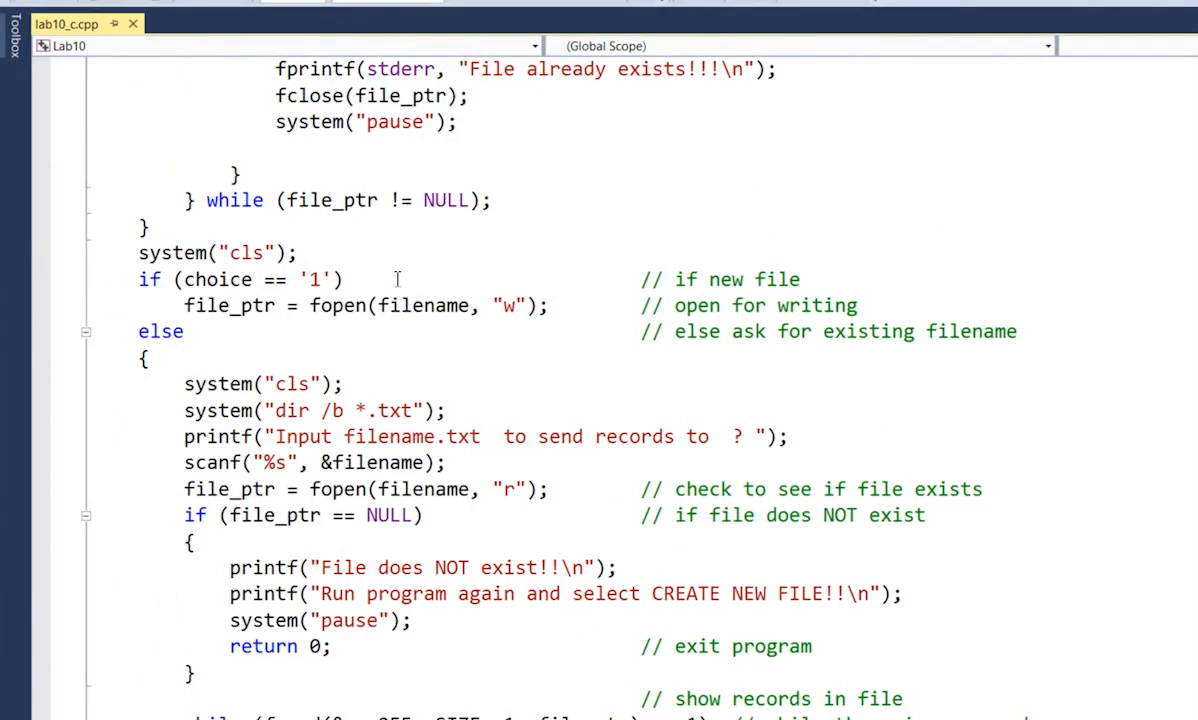
mouse_move(687, 424)
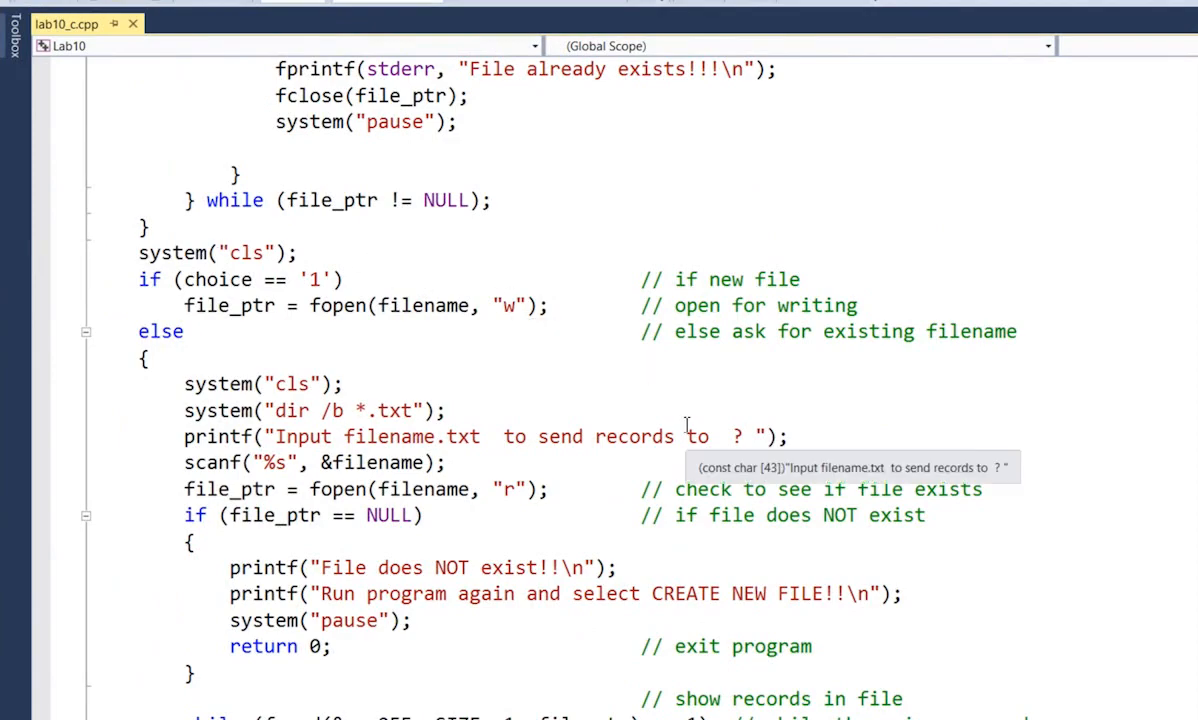
scroll(down, 3)
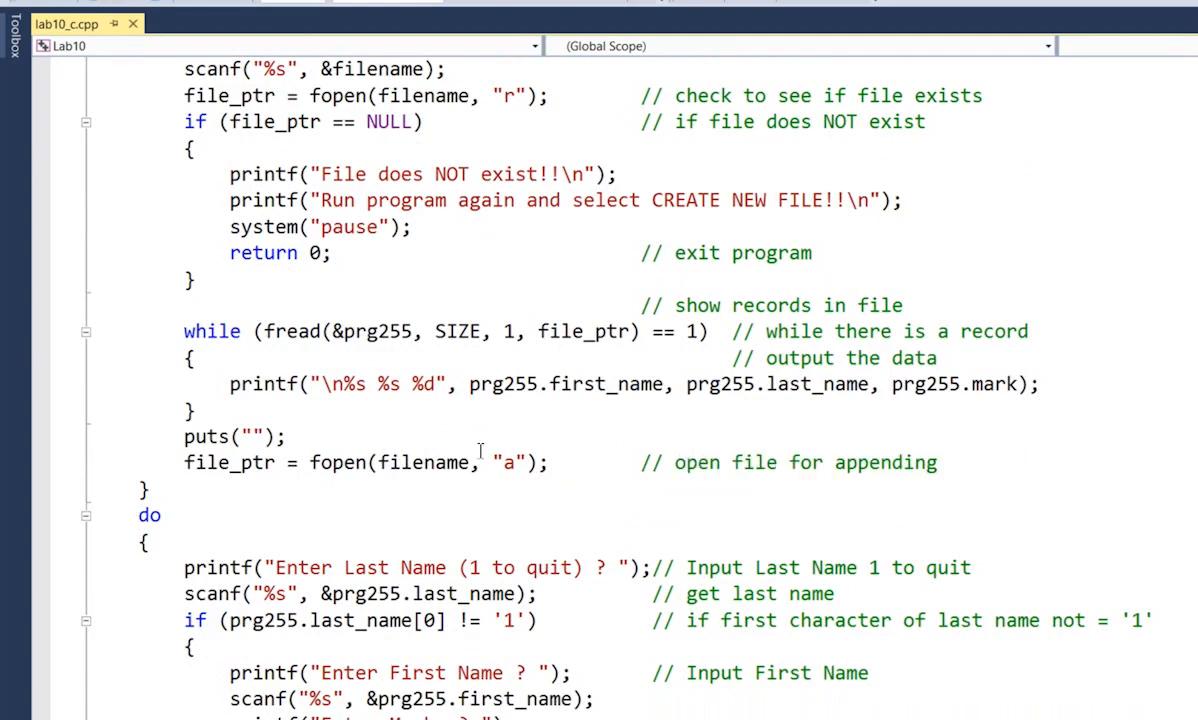